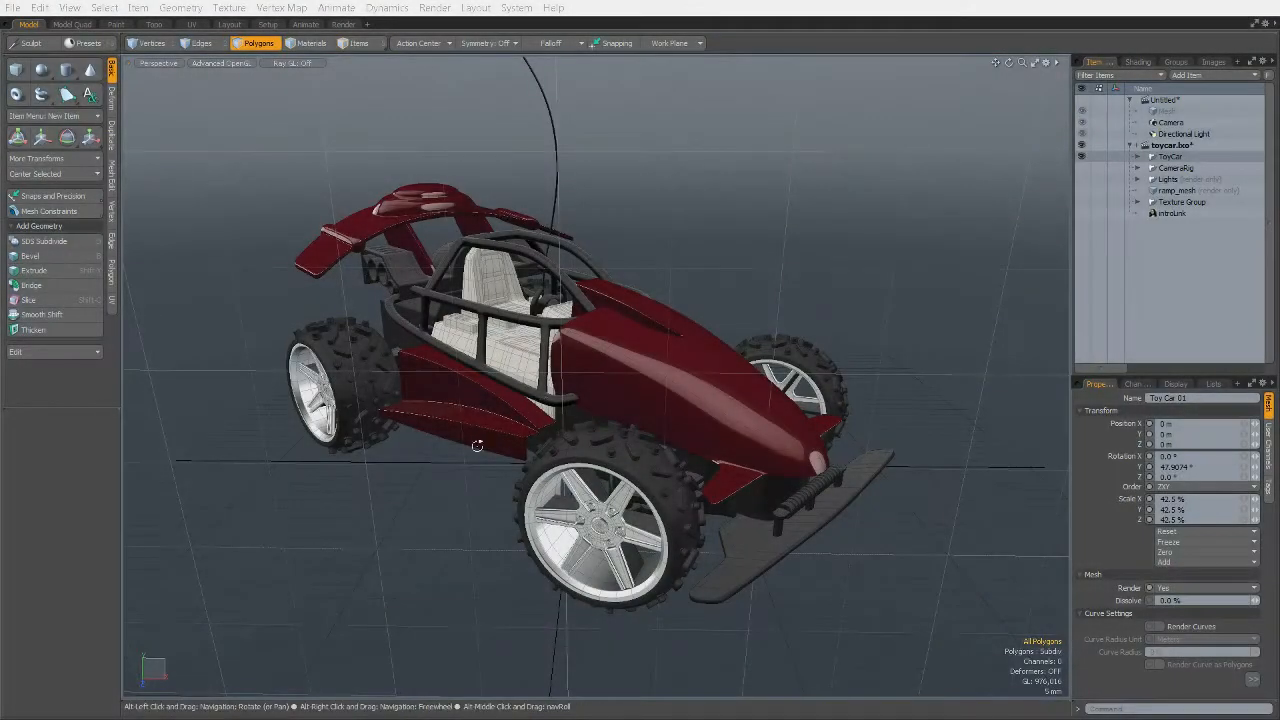
Step: Orbit slightly around the red toy car to view it from a new angle
drag(476, 444, 408, 488)
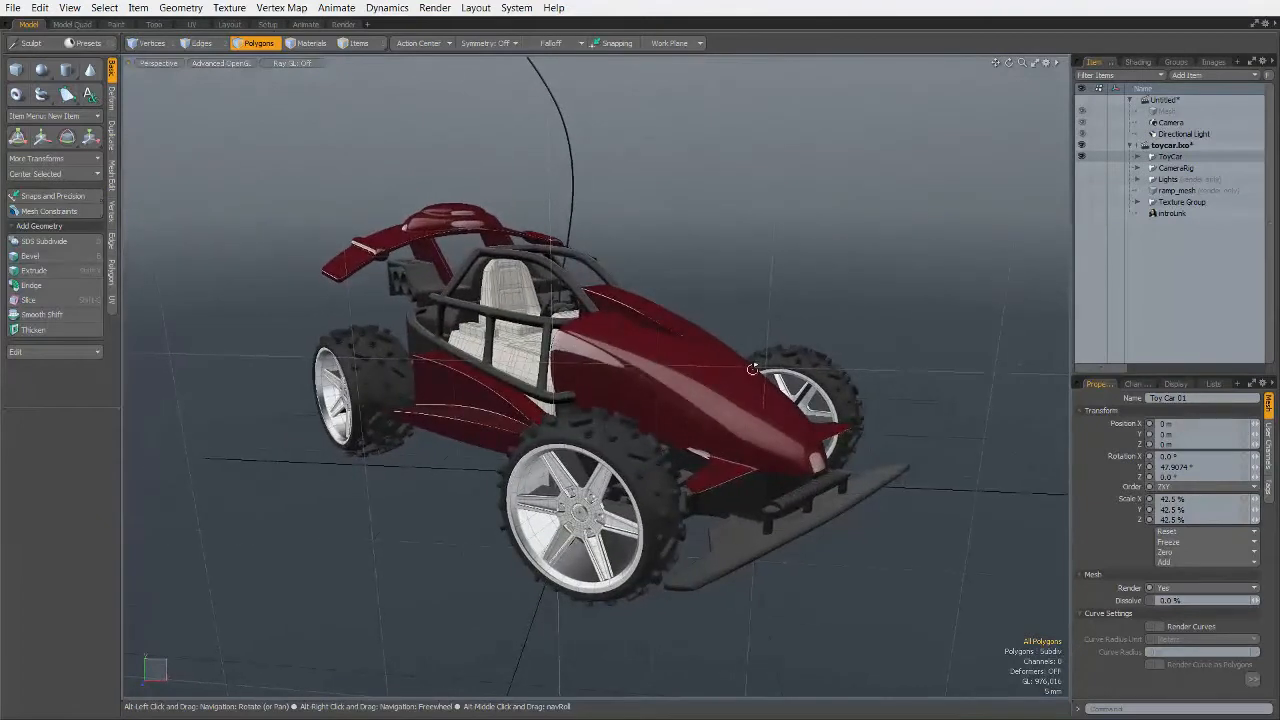
Step: Tumble with trackball rotation around the car's side, underside and rear wheel, then return upright
drag(750, 370, 1052, 450)
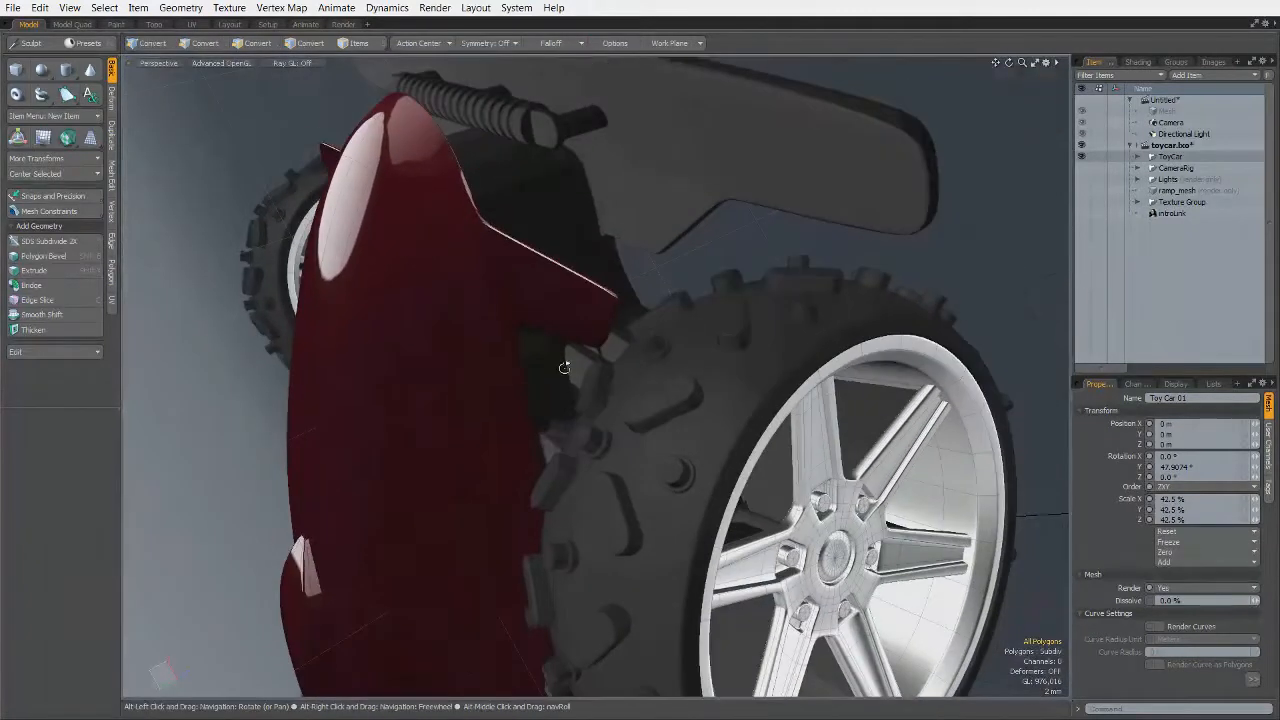
drag(564, 368, 816, 376)
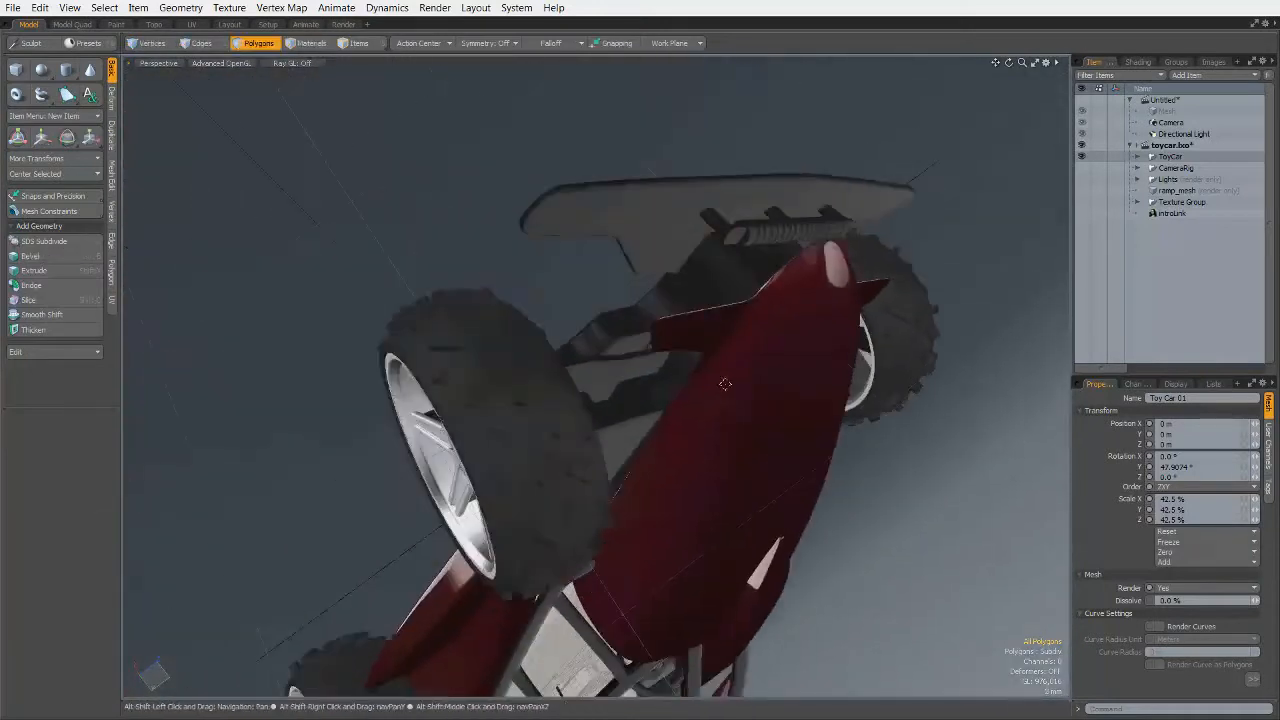
drag(724, 384, 898, 340)
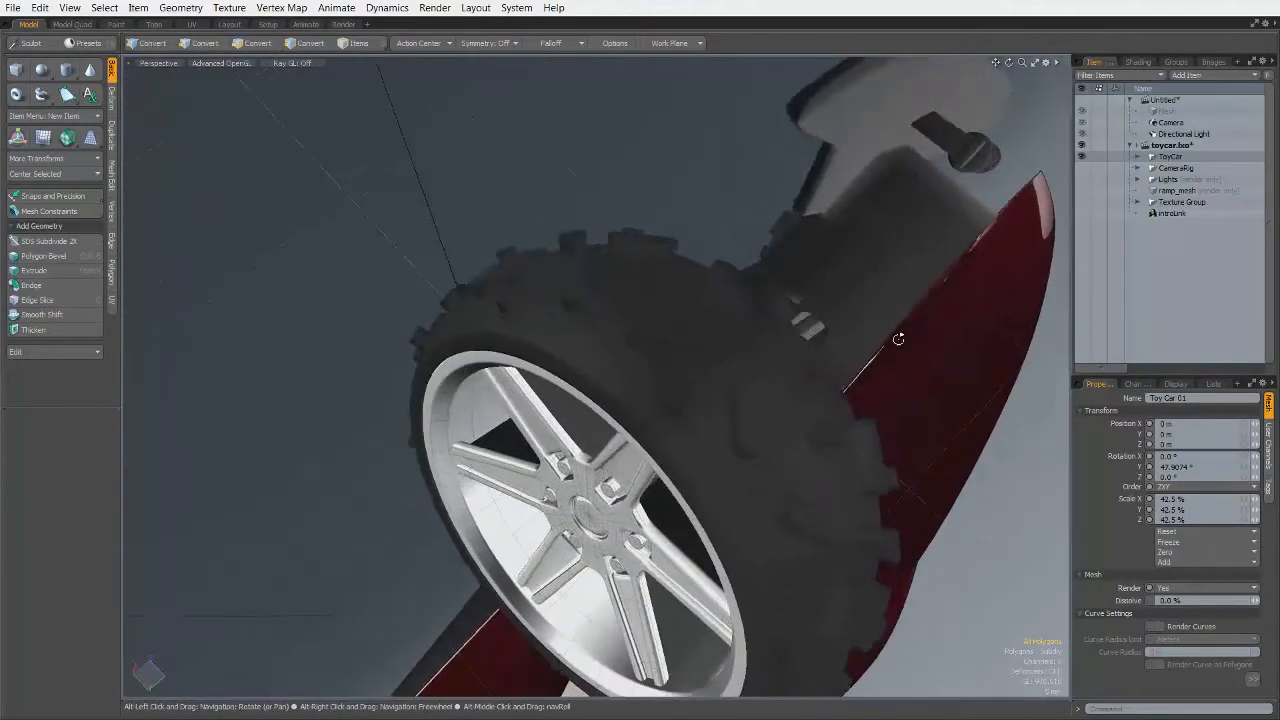
drag(898, 340, 624, 458)
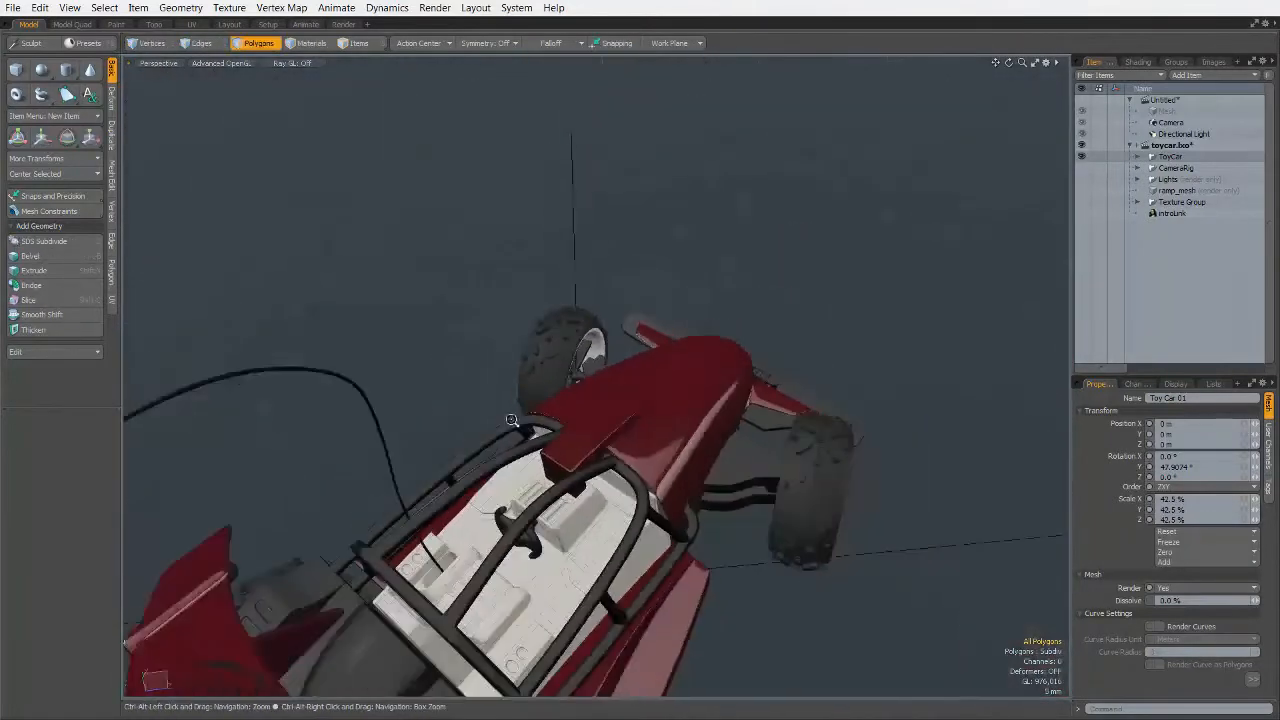
drag(510, 420, 368, 464)
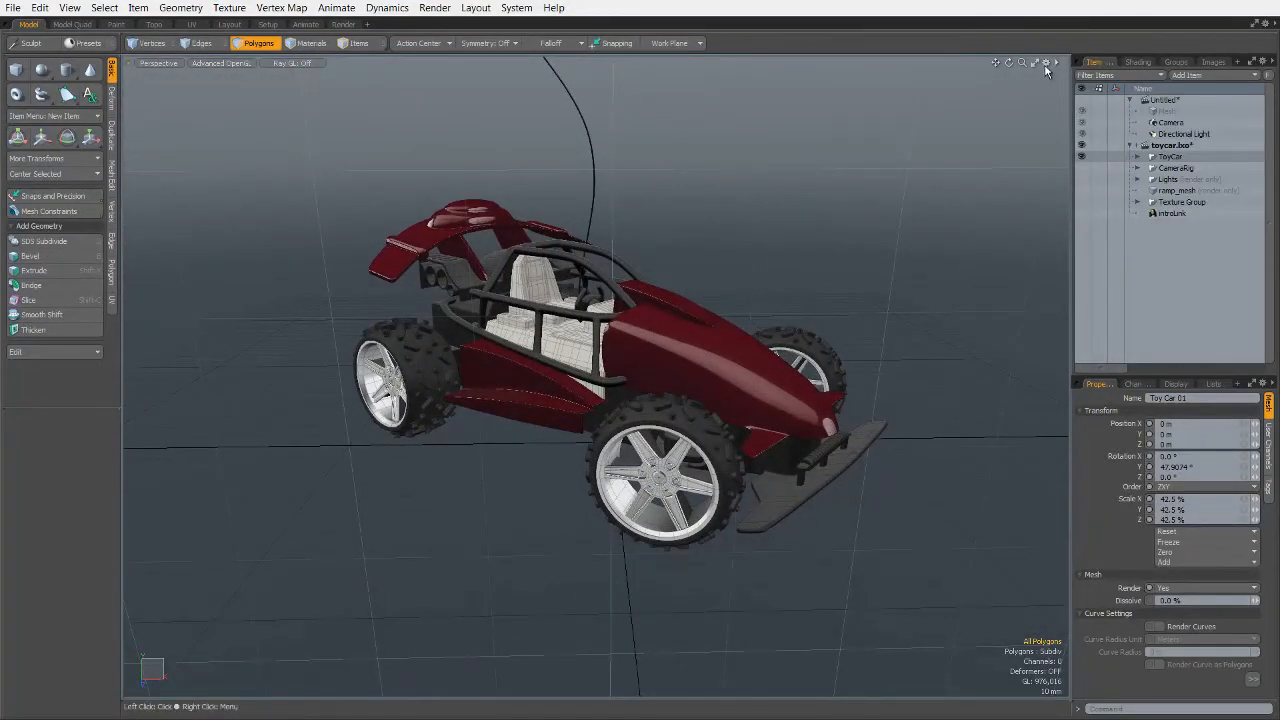
Step: Set the viewport's Trackball Rotation option to Off in the display settings
click(1048, 62)
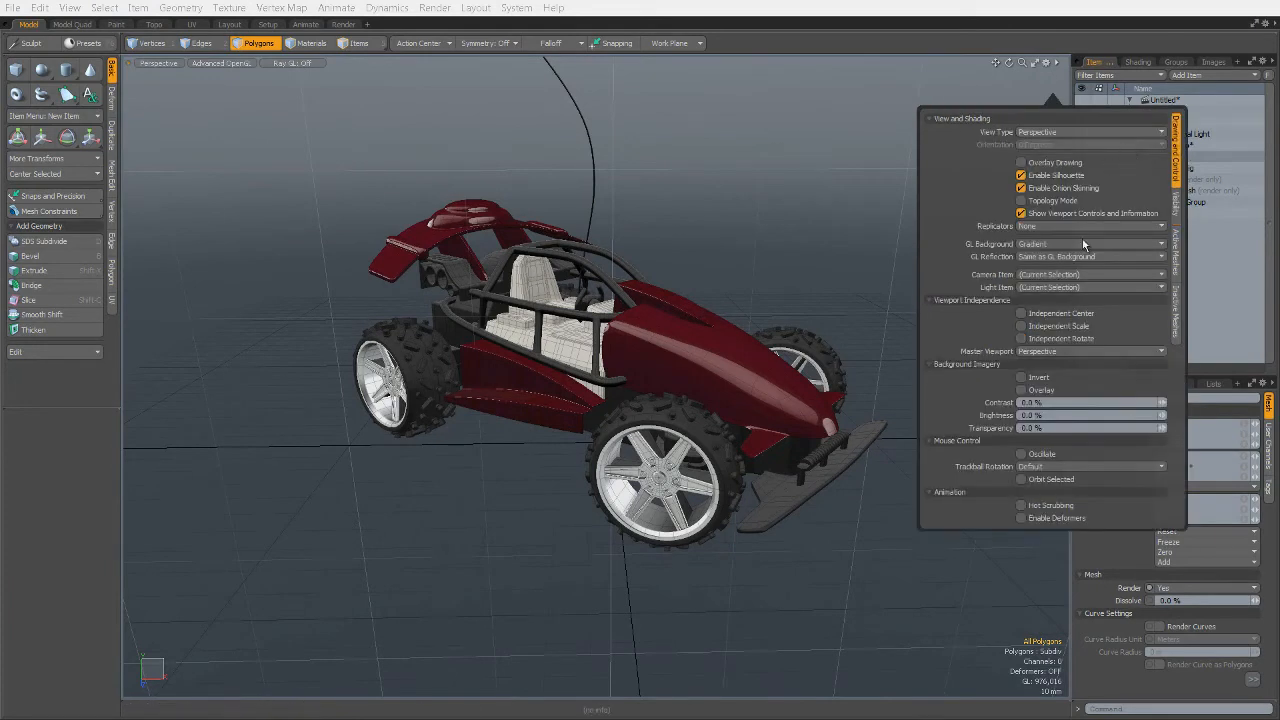
click(1090, 466)
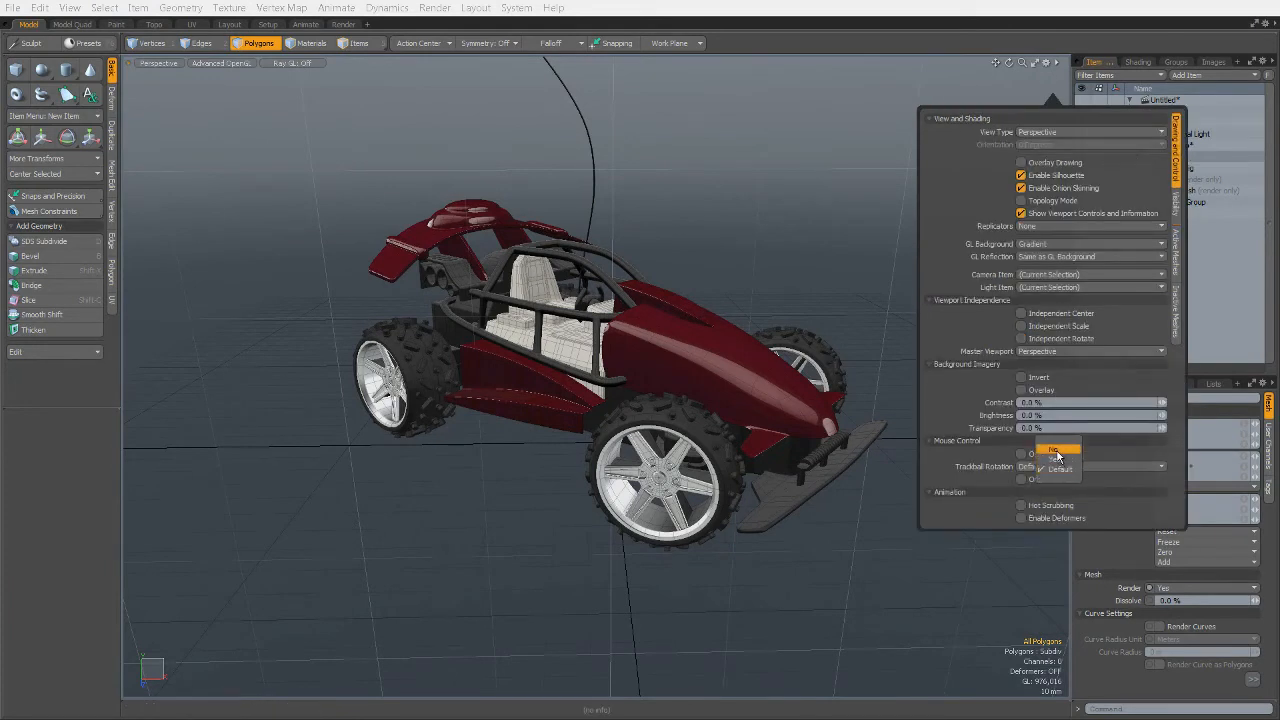
click(1056, 448)
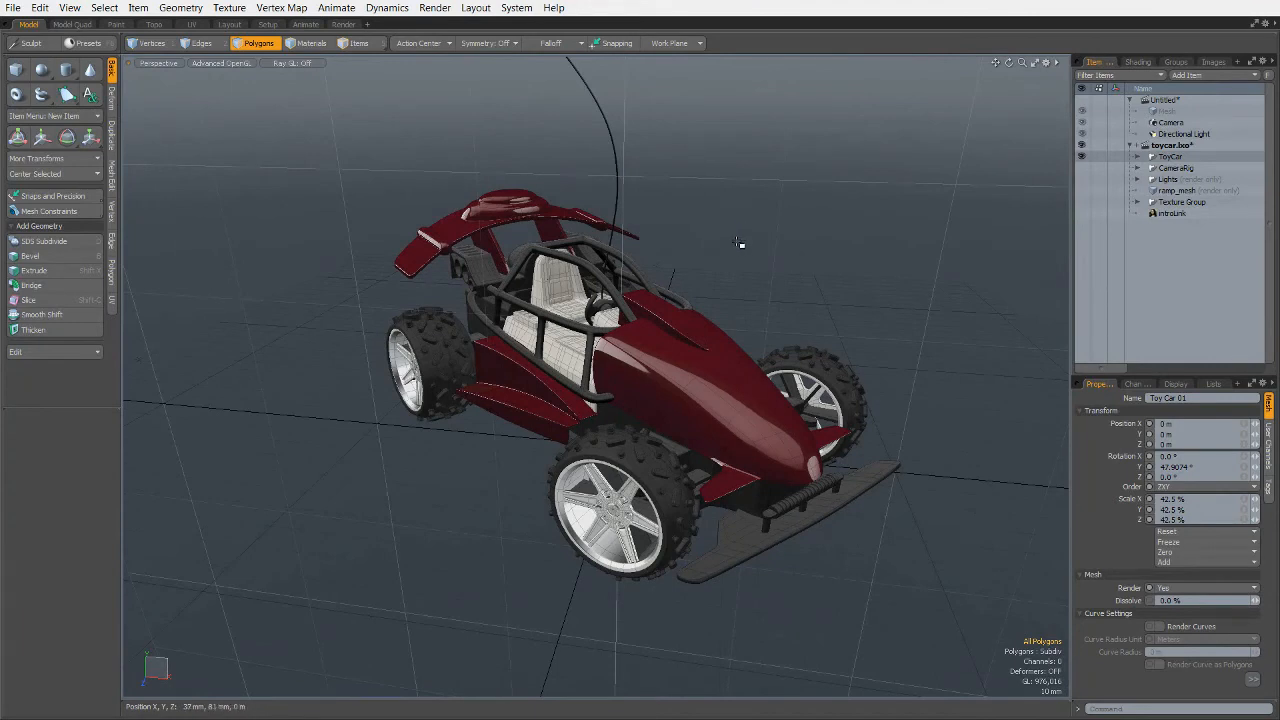
mouse_move(736, 252)
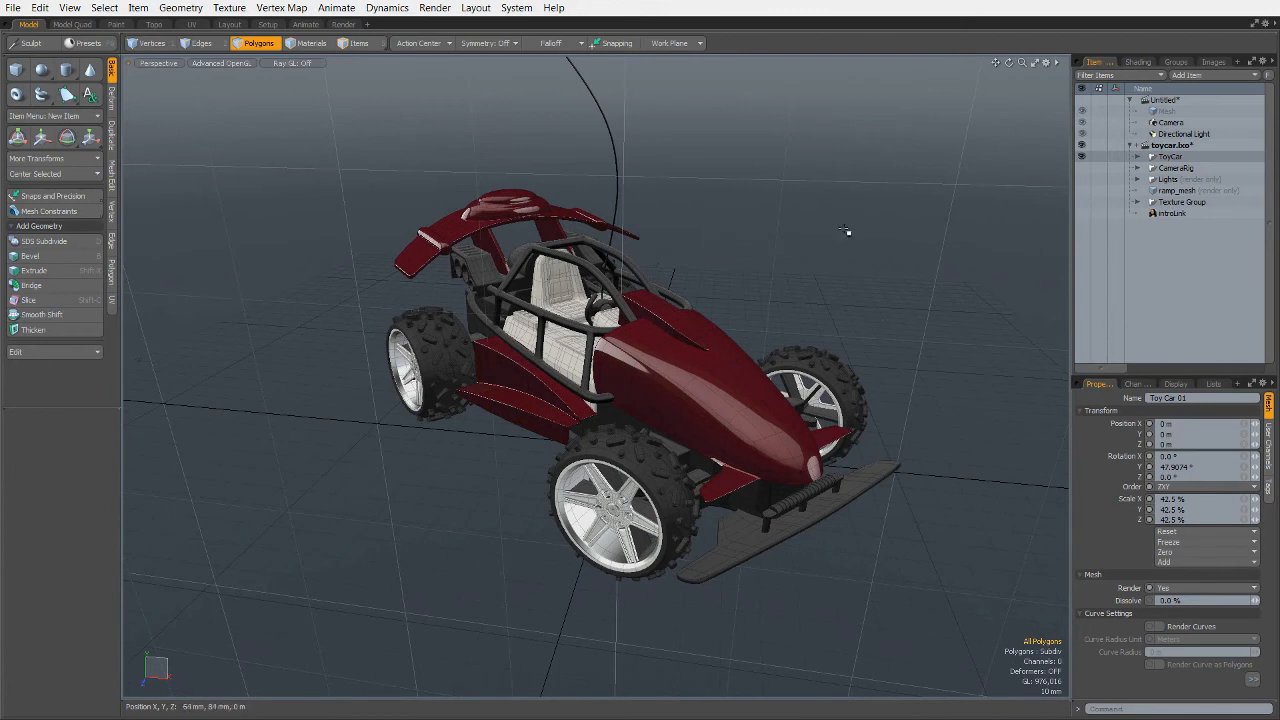
mouse_move(842, 230)
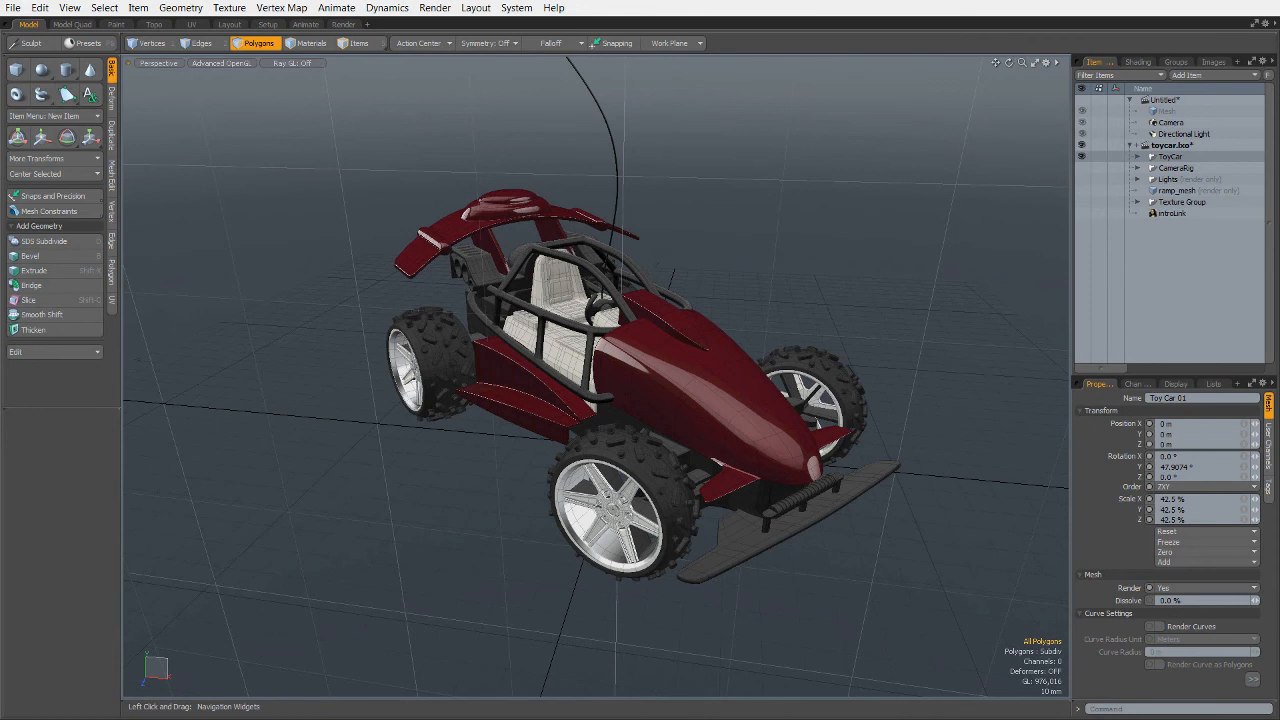